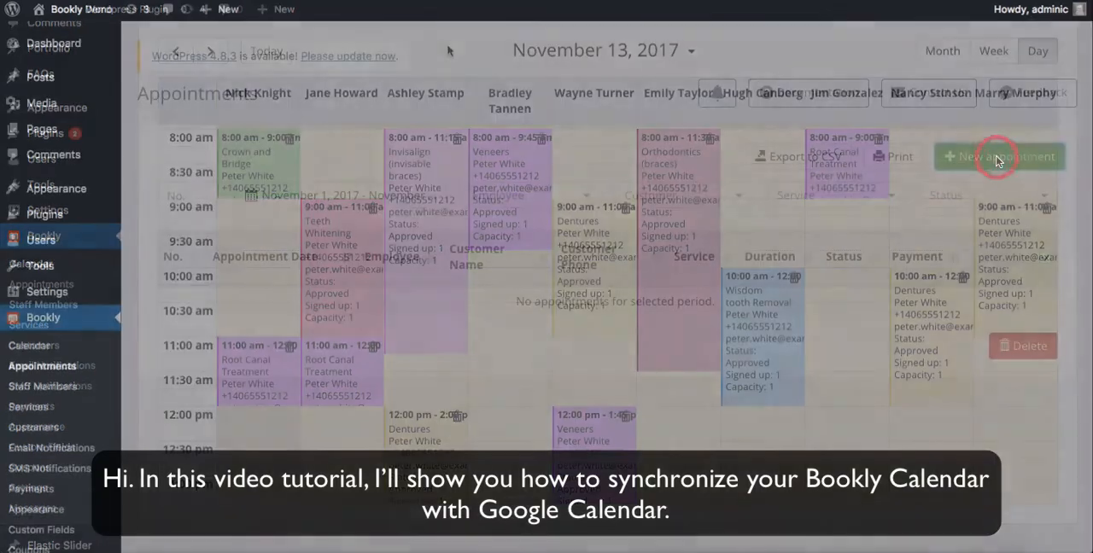
click(999, 156)
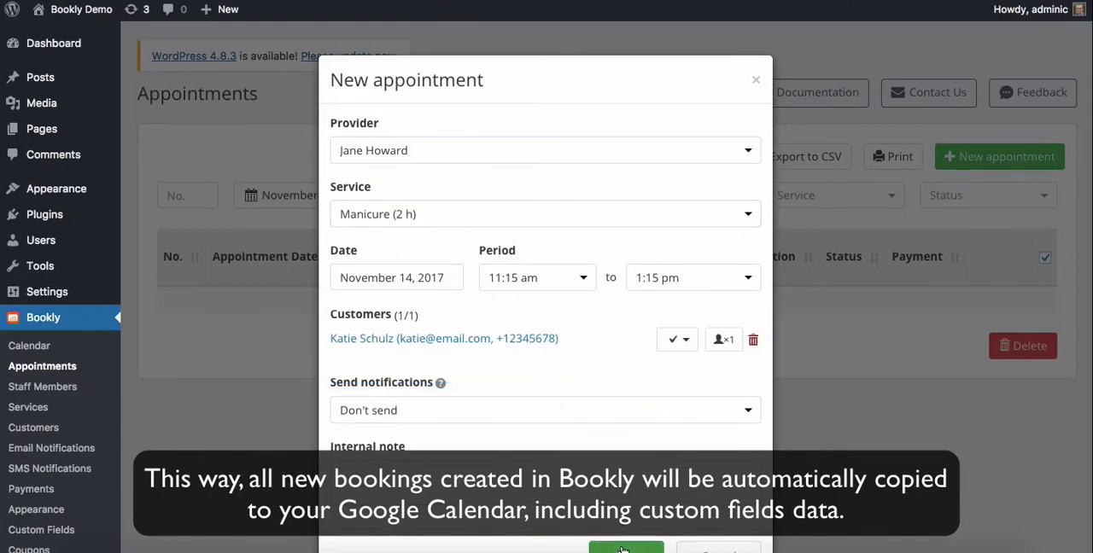
click(625, 550)
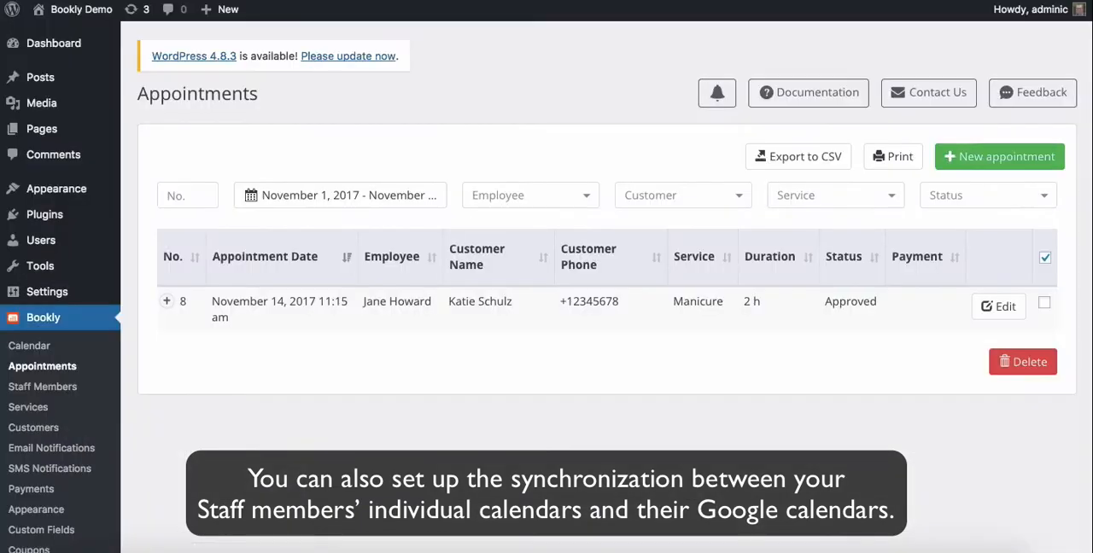
click(997, 156)
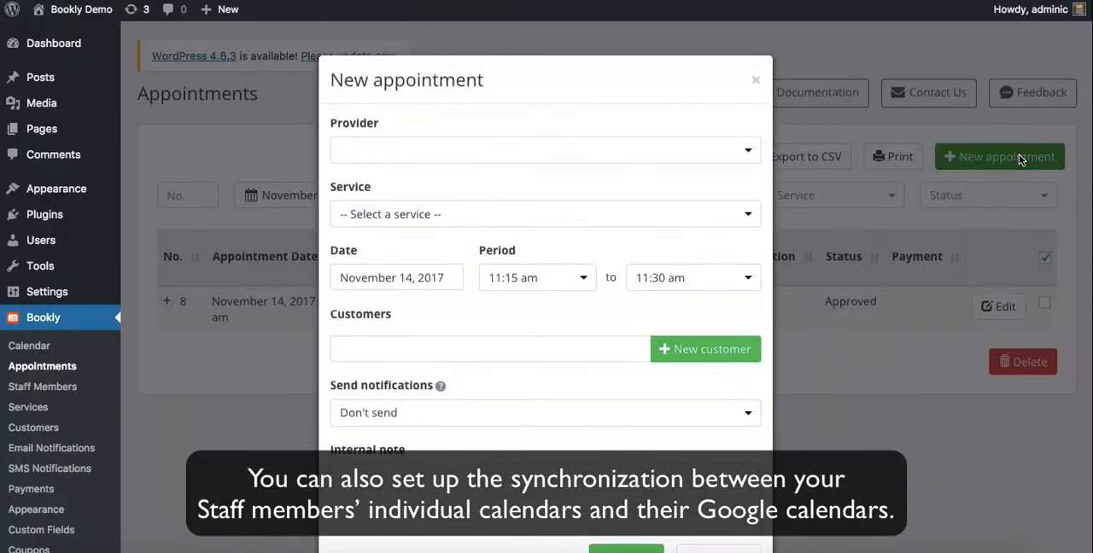
click(545, 150)
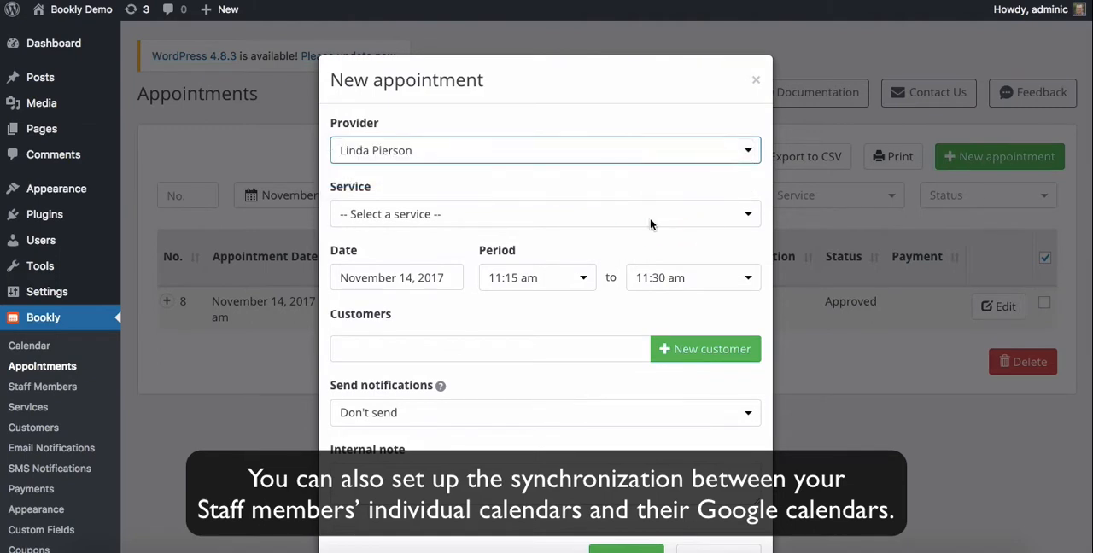
click(545, 213)
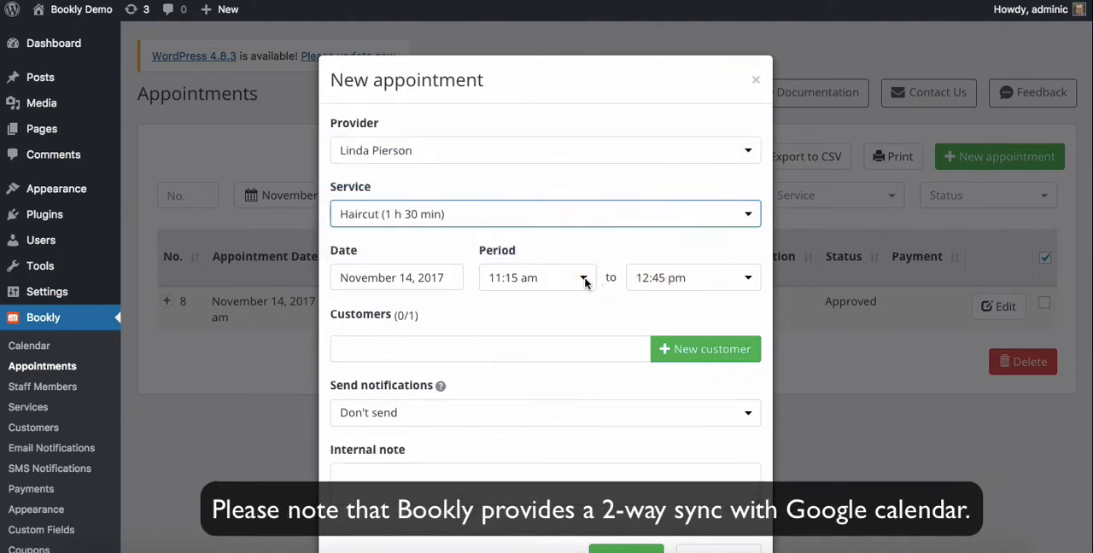
click(396, 276)
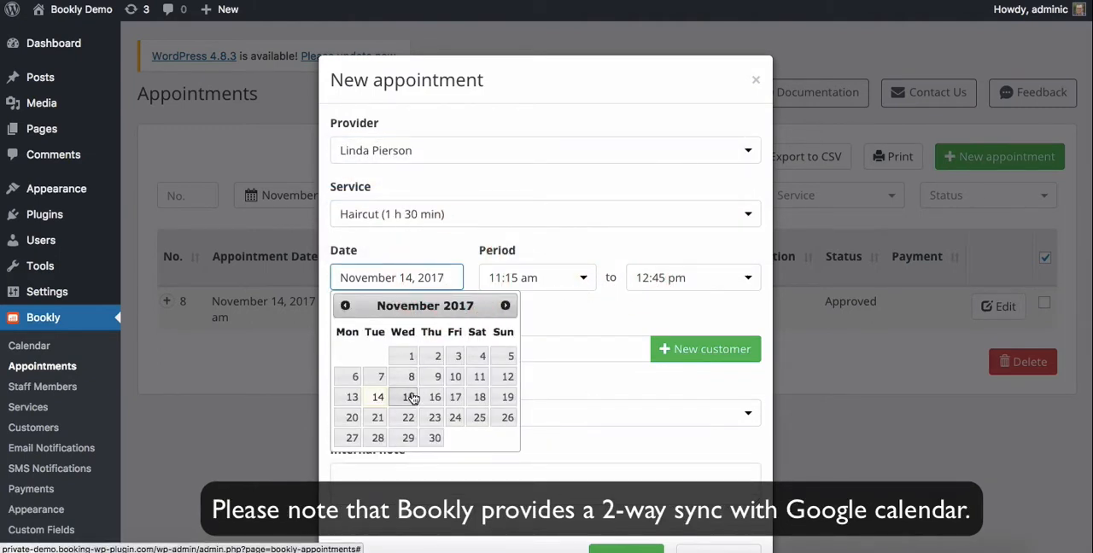
click(410, 396)
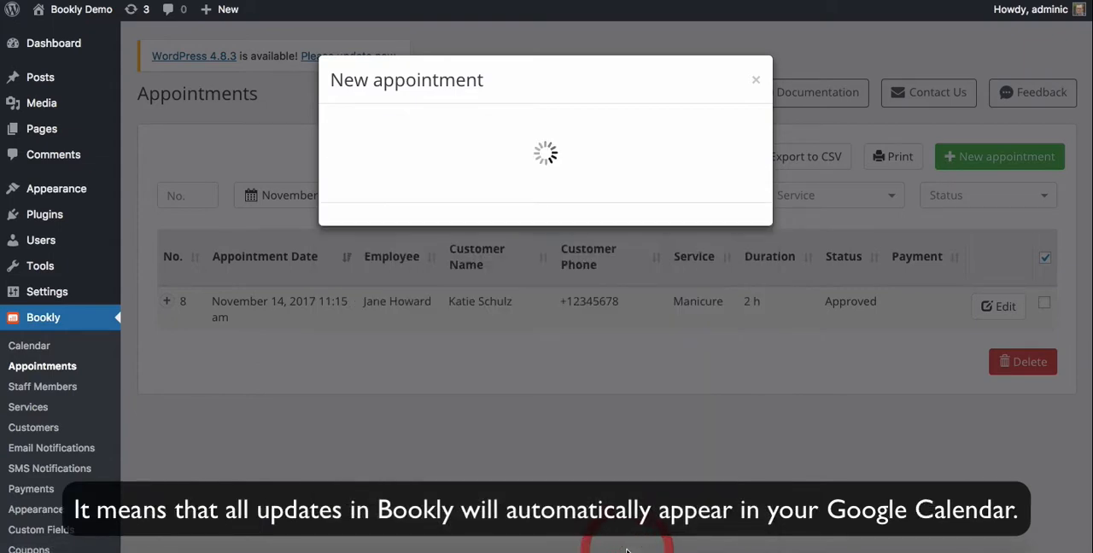
click(755, 79)
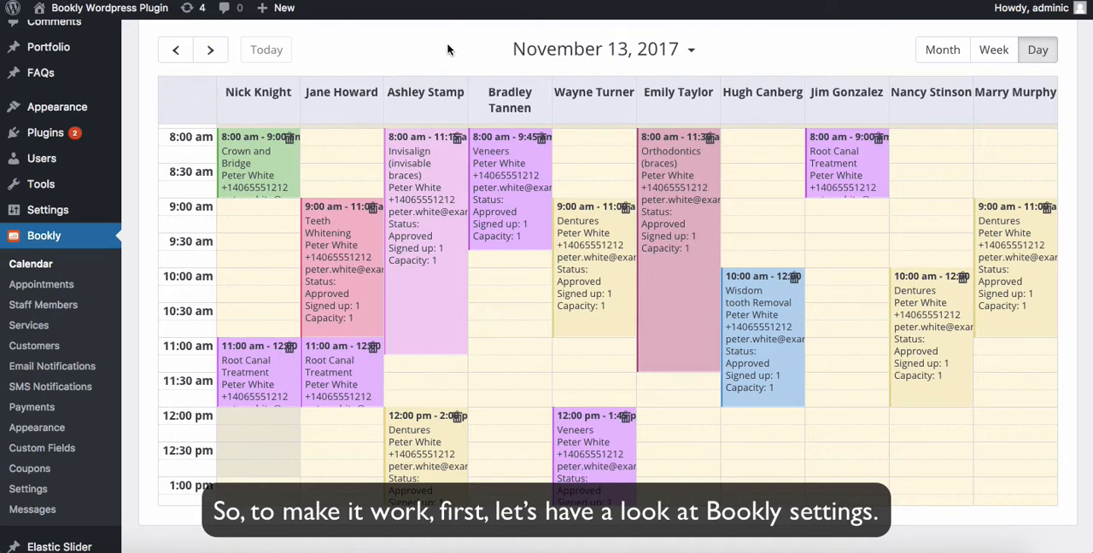
mouse_move(205, 225)
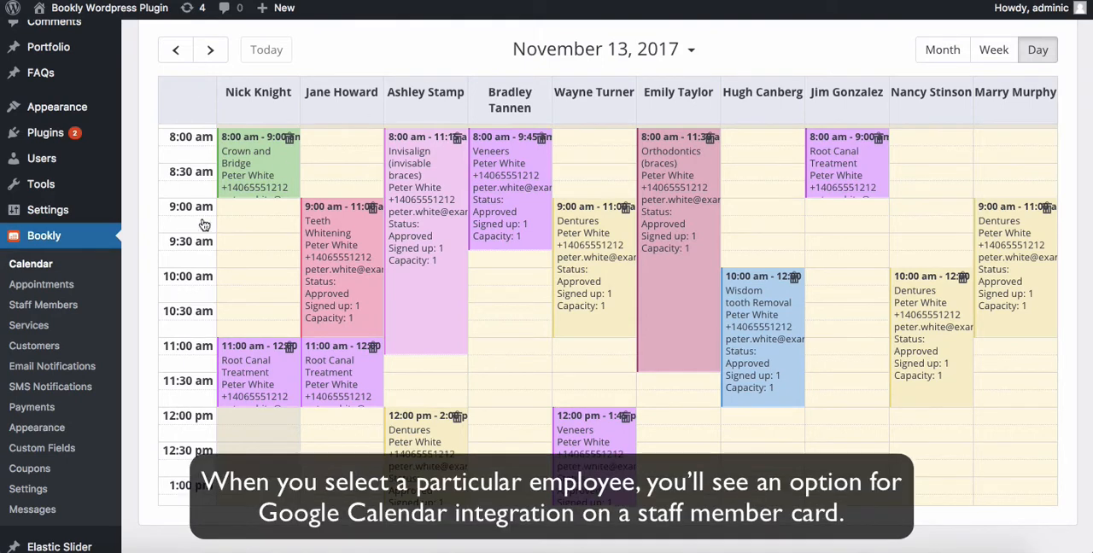
click(43, 304)
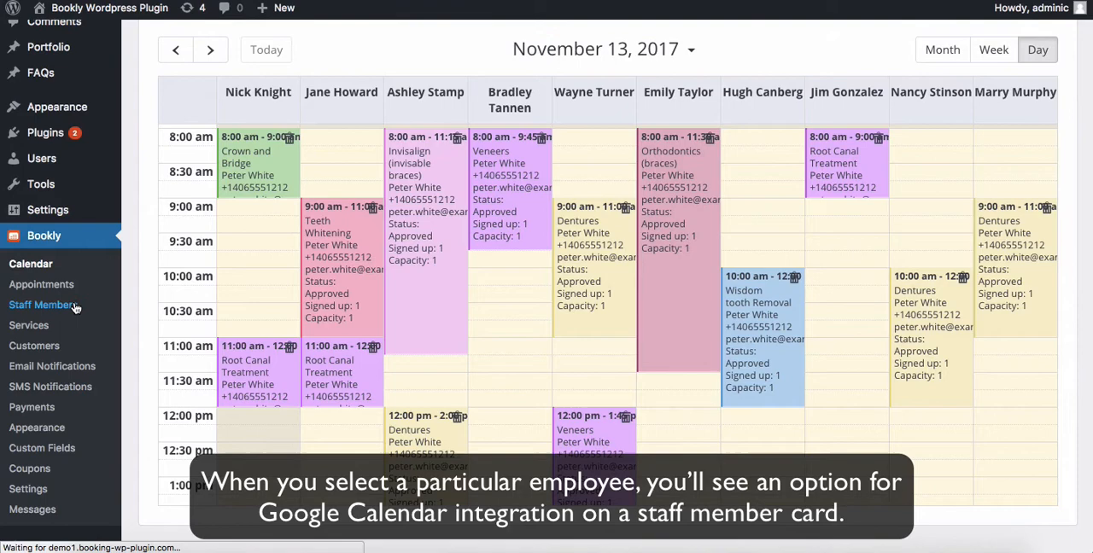
click(43, 304)
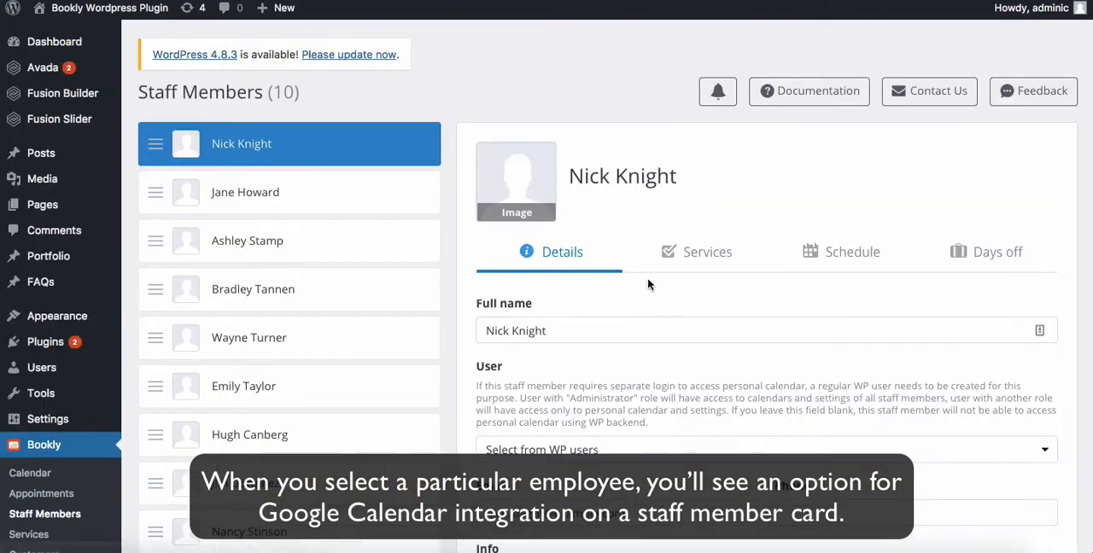
scroll(down, 3)
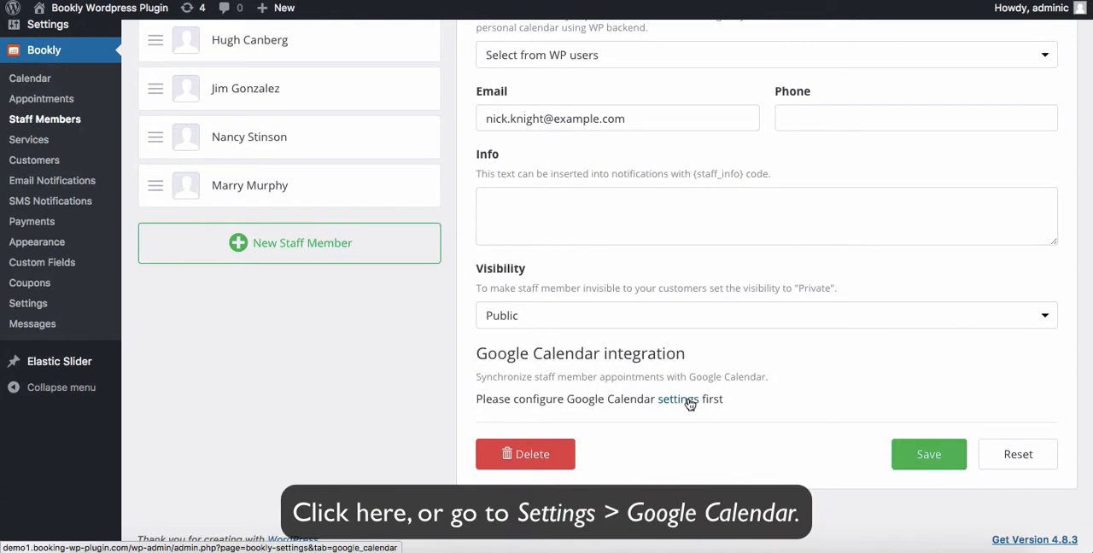
Reach Bookly's Google Calendar settings instructions and the Google APIs dashboard
click(676, 399)
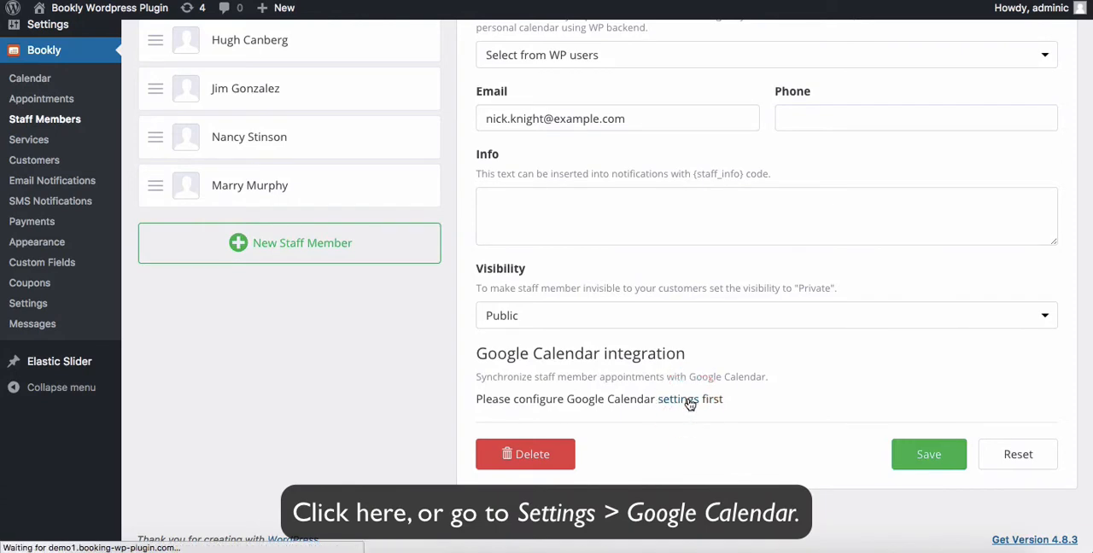
click(680, 400)
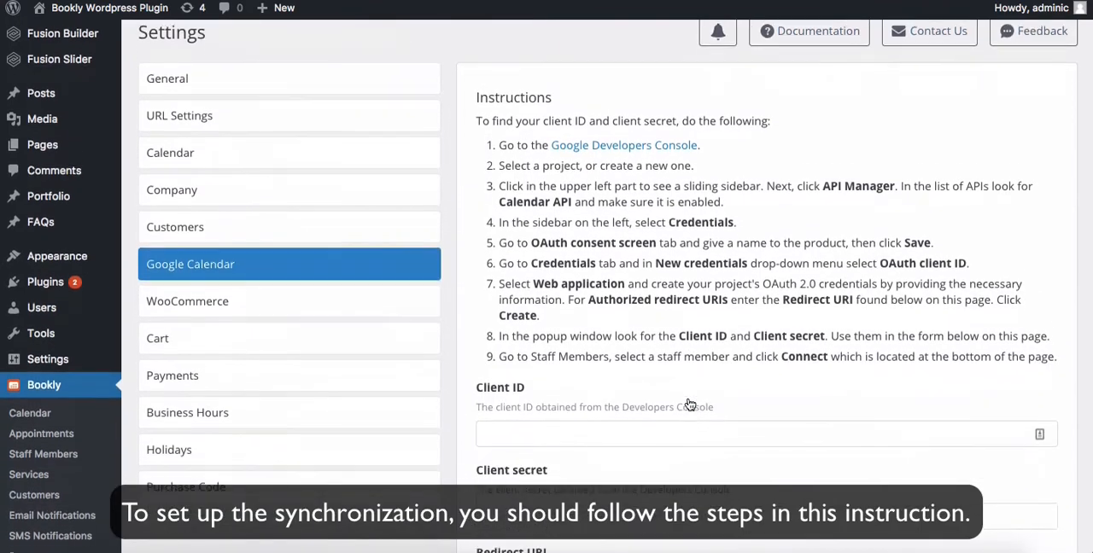
scroll(down, 3)
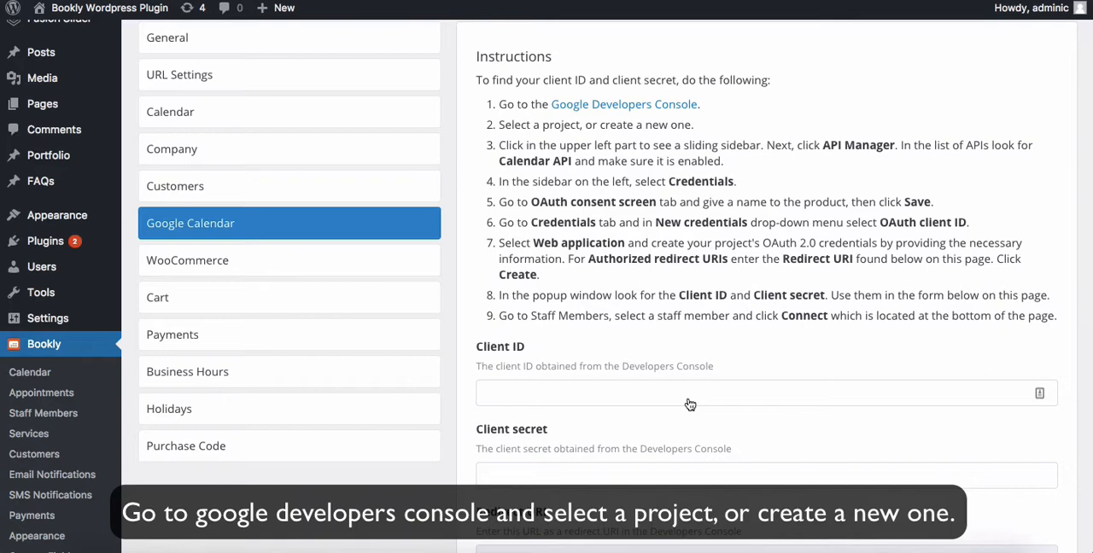
mouse_move(667, 177)
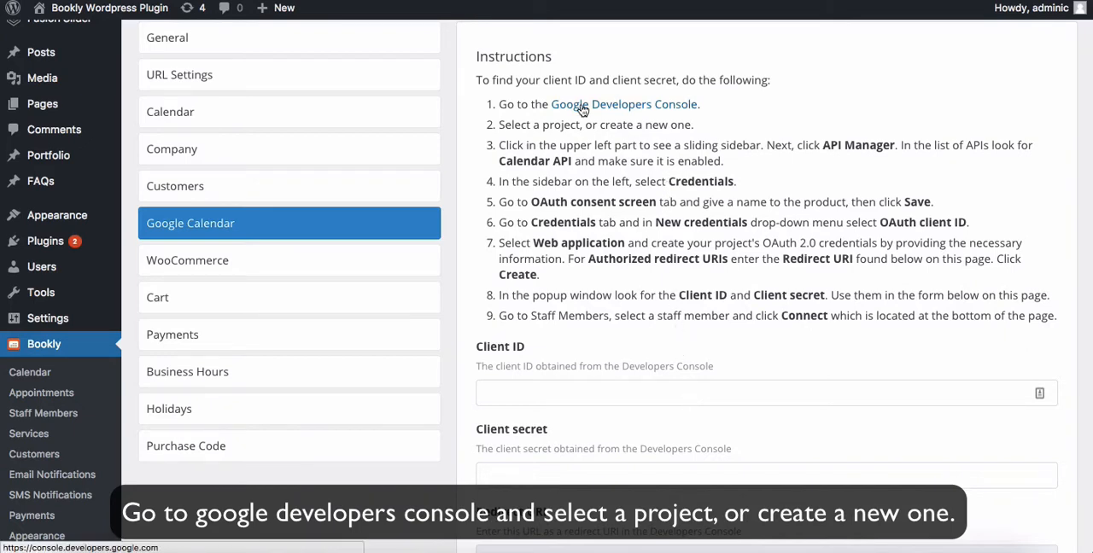
click(626, 104)
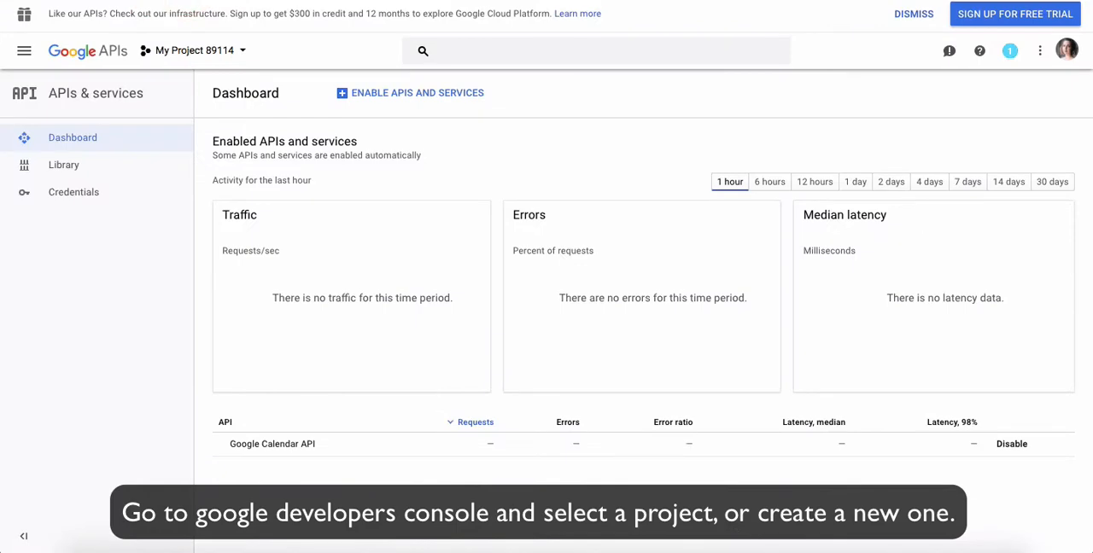
click(195, 49)
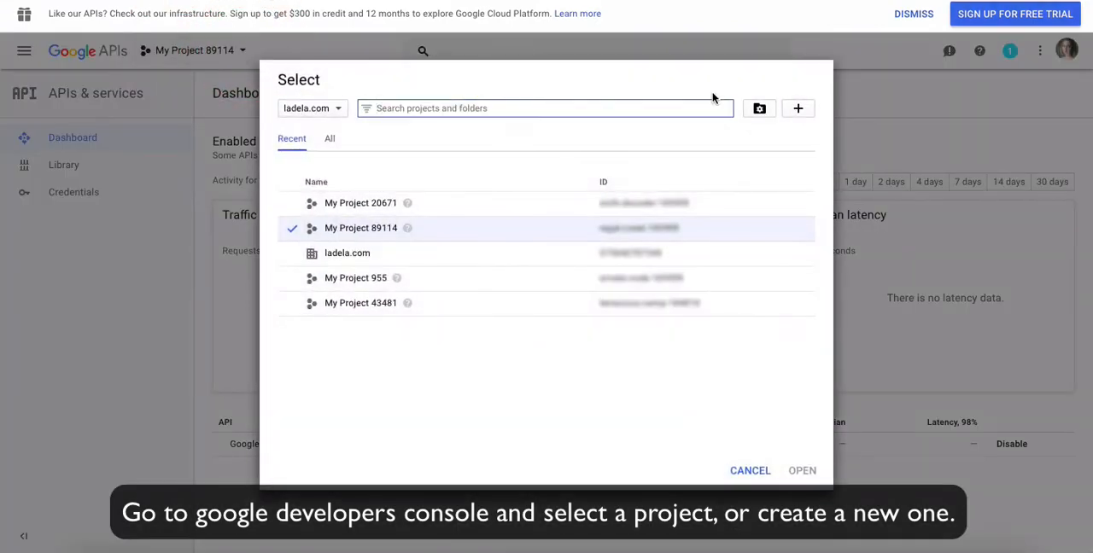
click(798, 108)
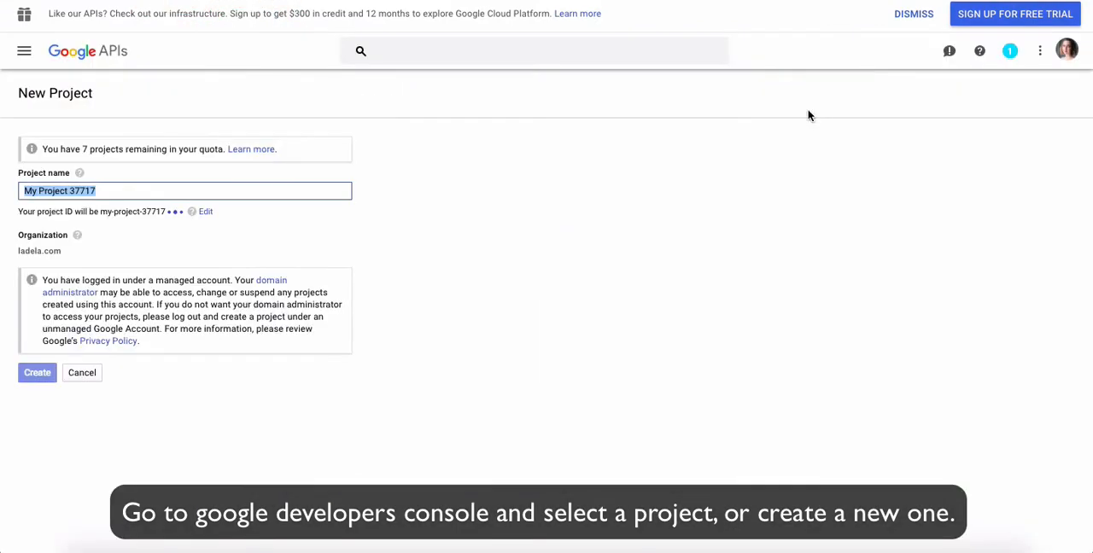
click(38, 373)
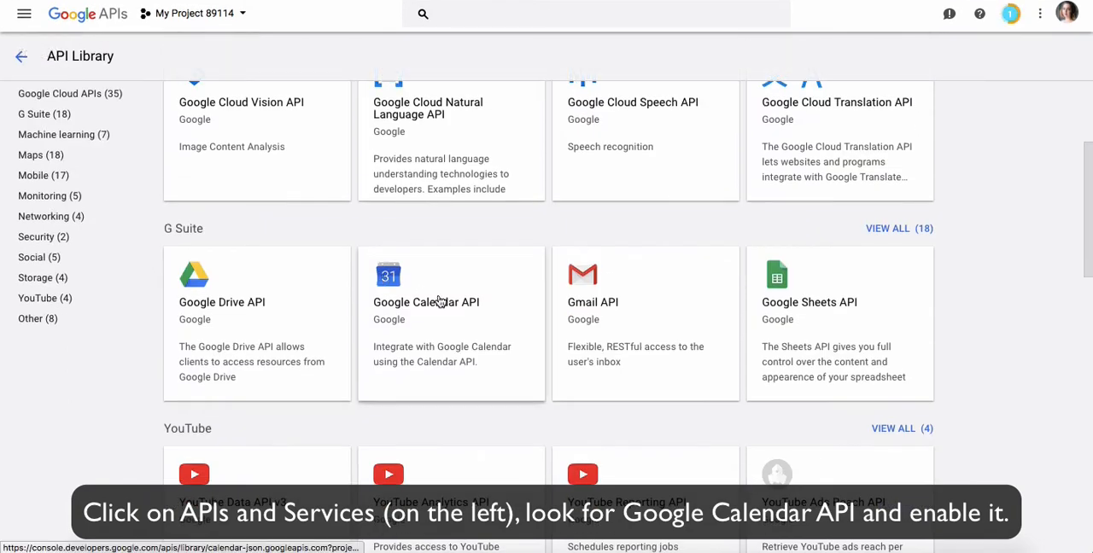
click(427, 301)
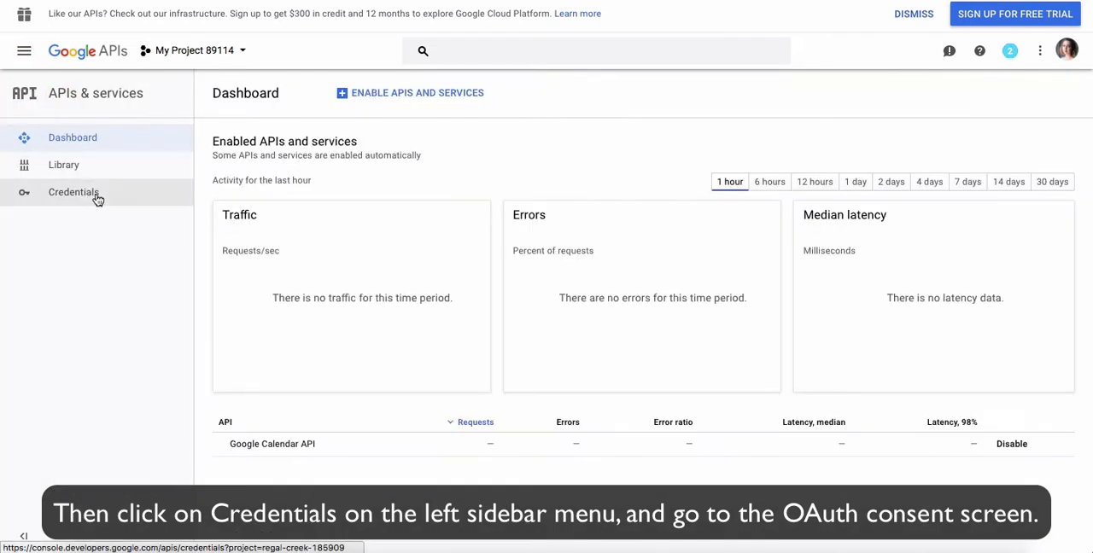
Set the OAuth consent screen product name to 'Bookly'
click(73, 191)
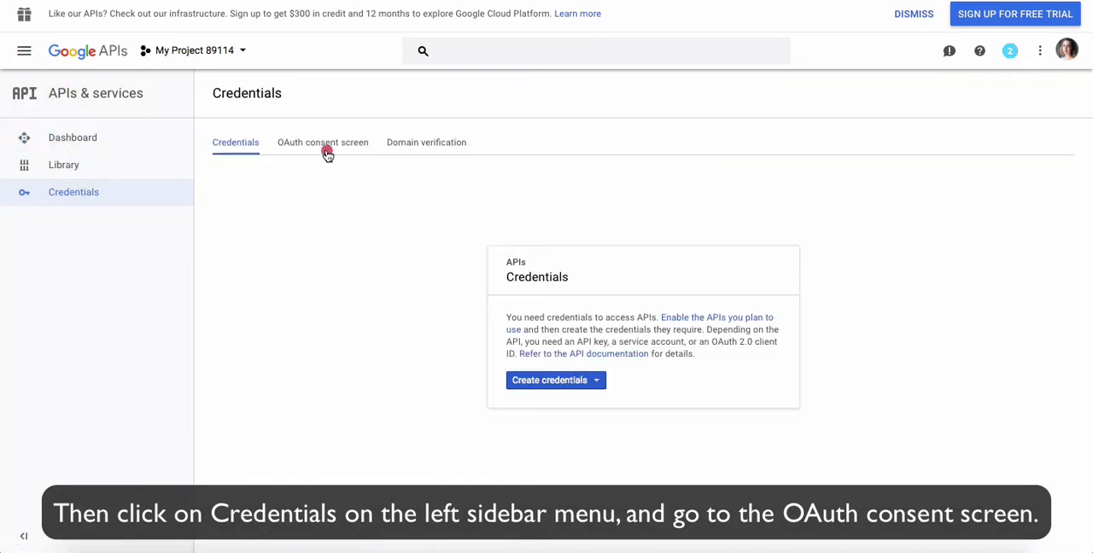
click(323, 141)
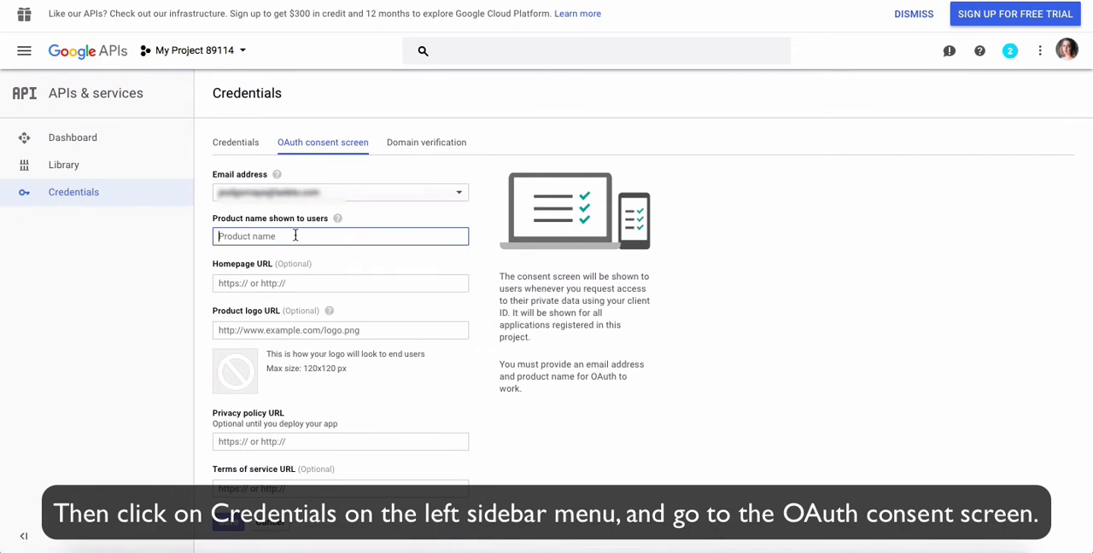
text(Bookly)
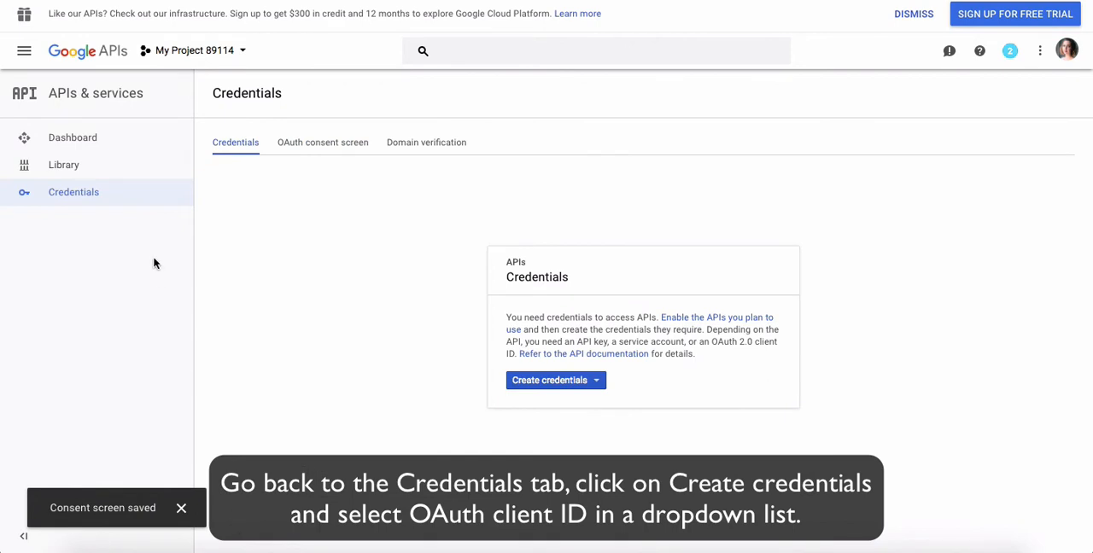
Save the consent screen and start creating credentials from the Credentials overview
click(550, 381)
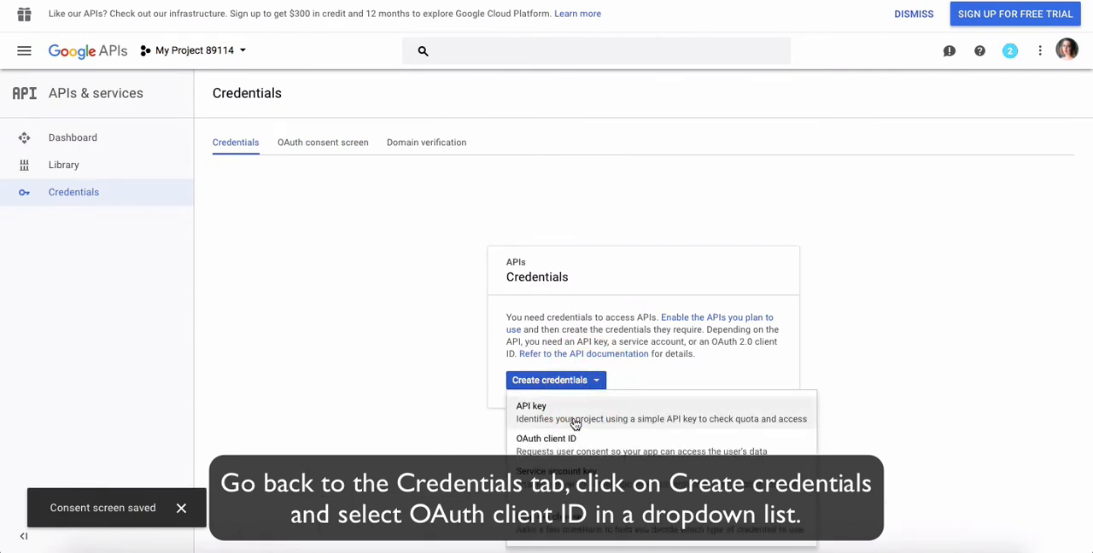
click(547, 437)
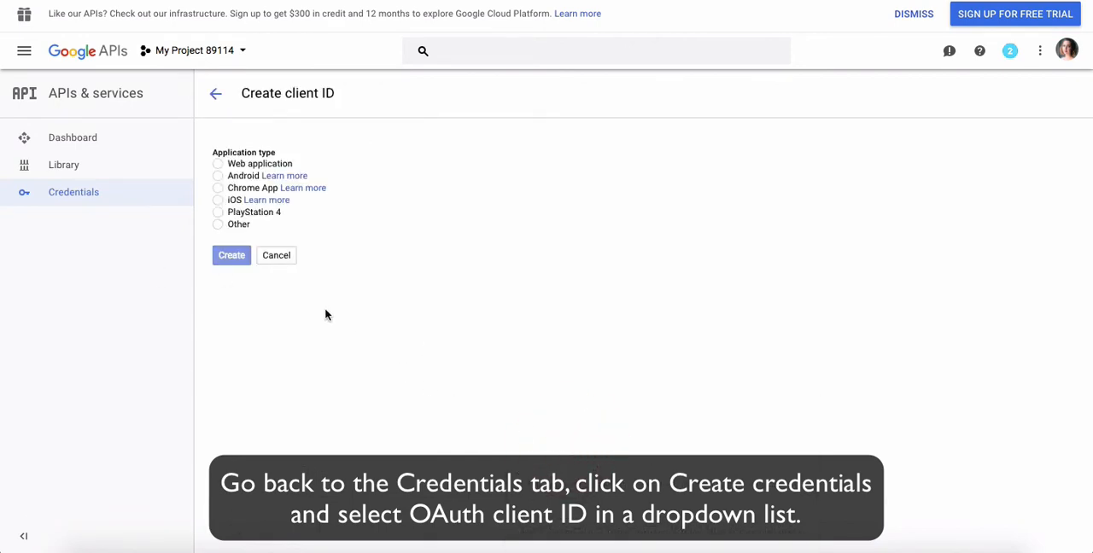
Create a Web application OAuth client 'Web client 1' with the Bookly redirect URI authorised
click(219, 162)
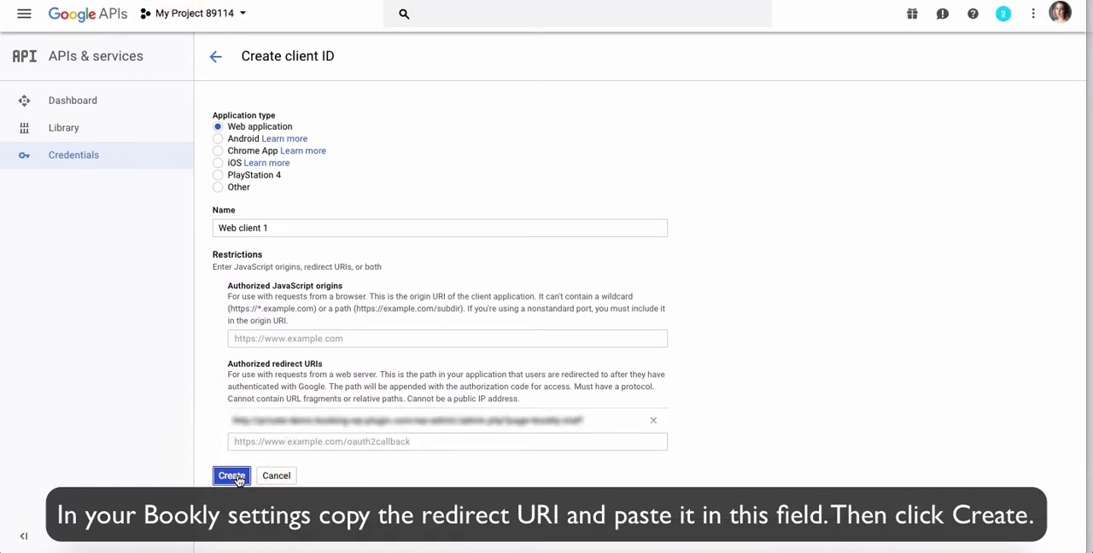
click(233, 474)
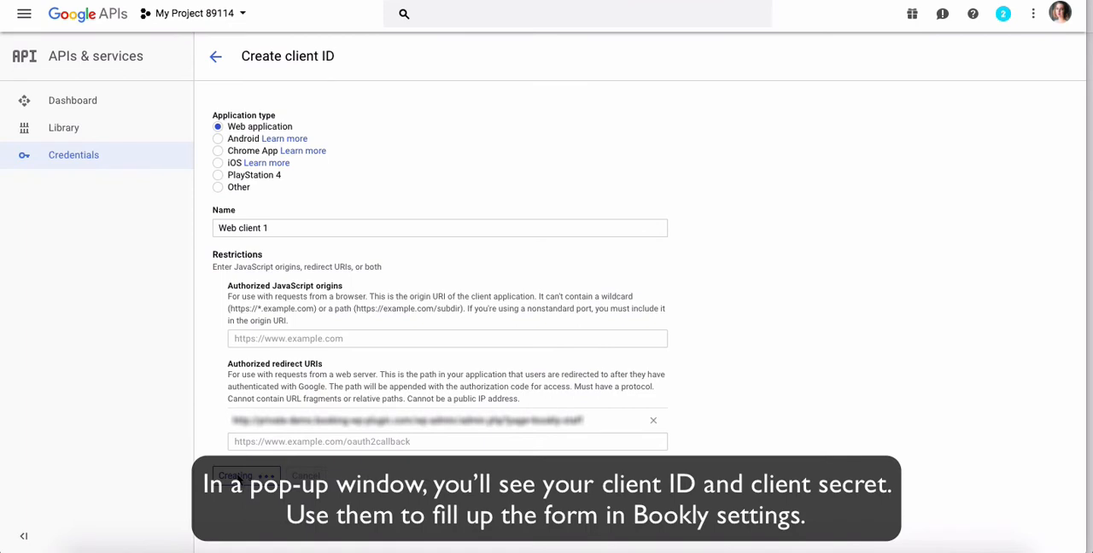
Show Web client 1's client ID and client secret for copying into Bookly
click(236, 475)
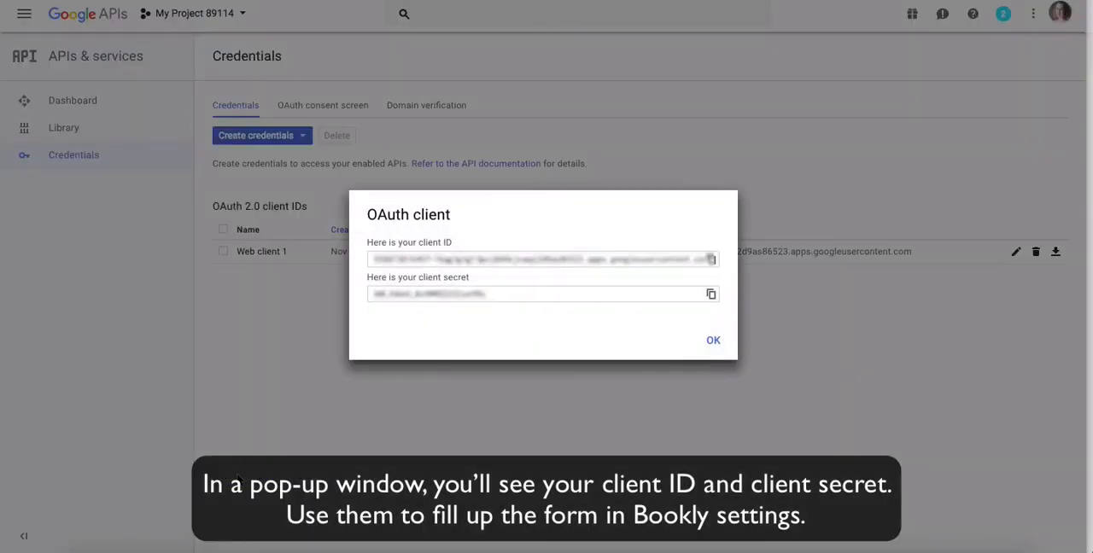
mouse_move(440, 248)
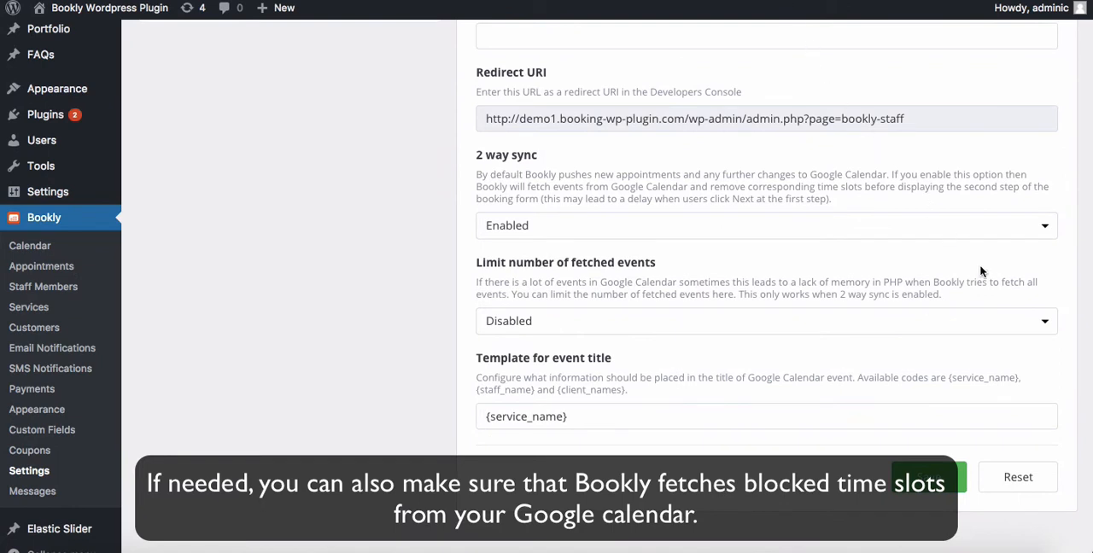
mouse_move(1006, 287)
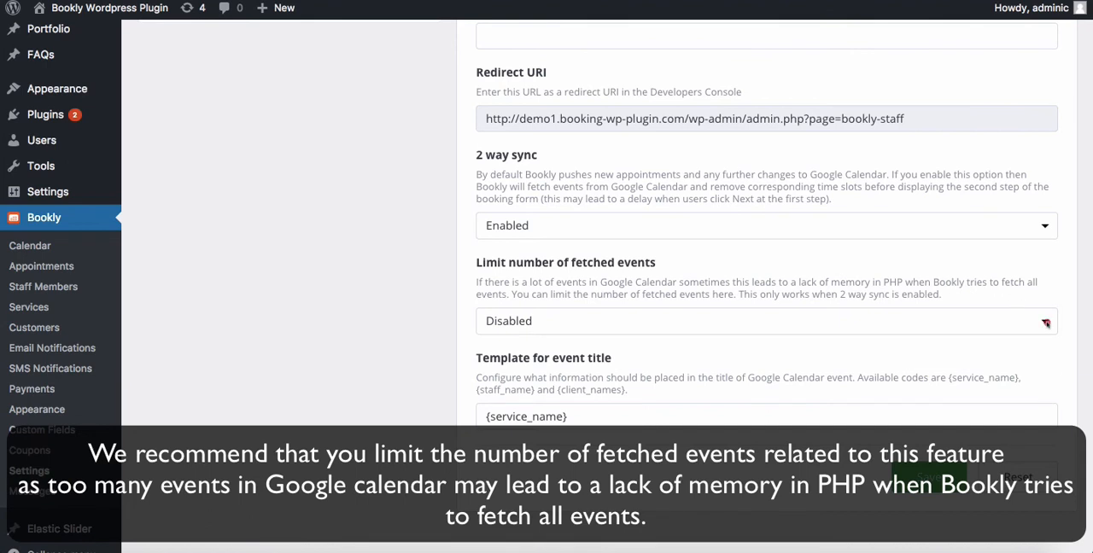
Limit fetched Google Calendar events to 50 with 2-way sync enabled
click(765, 321)
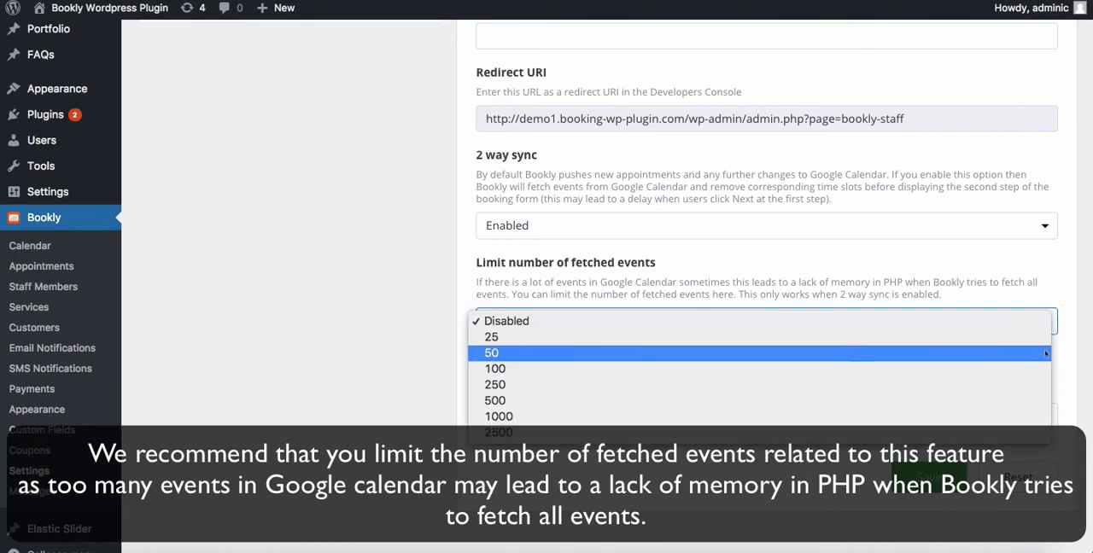
click(492, 354)
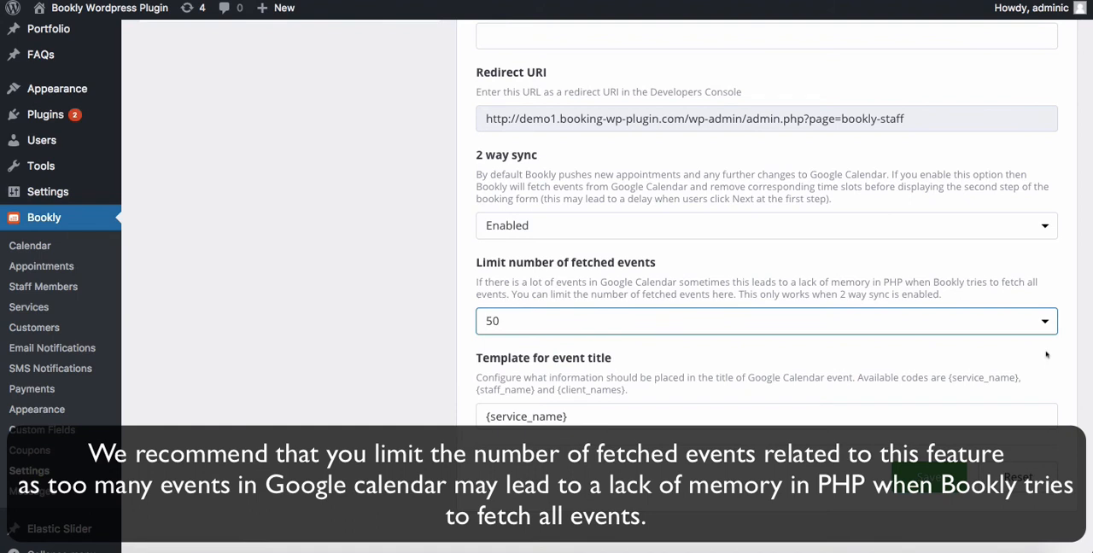